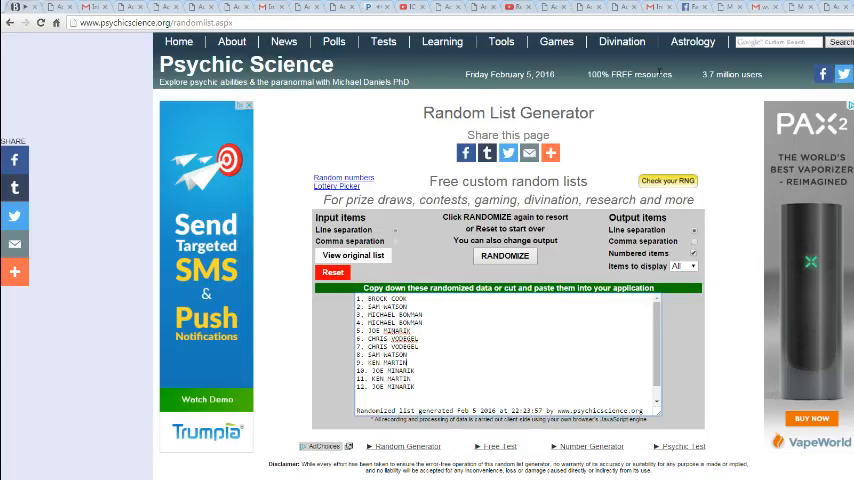
Restore the original participant list and randomize it three times into a new numbered order.
left_click(500, 42)
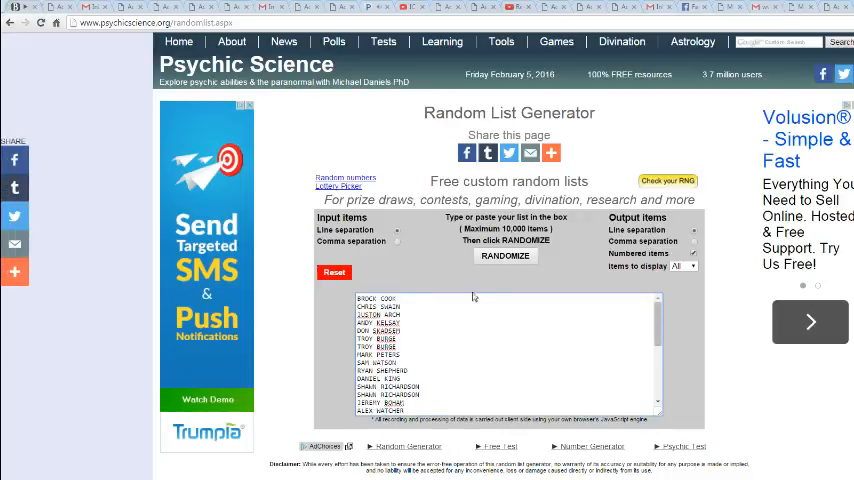
left_click(505, 256)
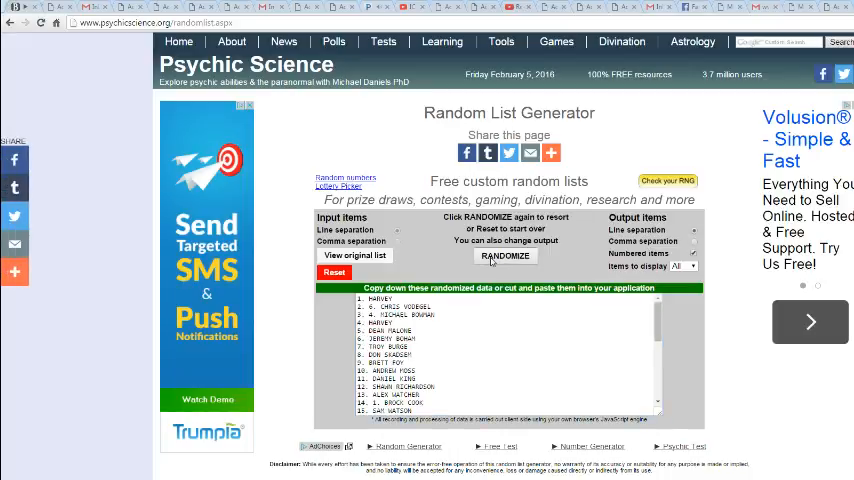
left_click(504, 256)
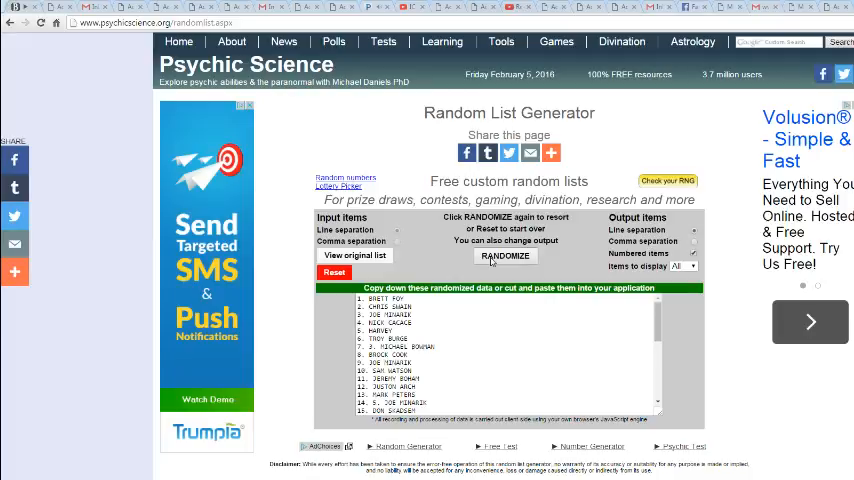
left_click(504, 255)
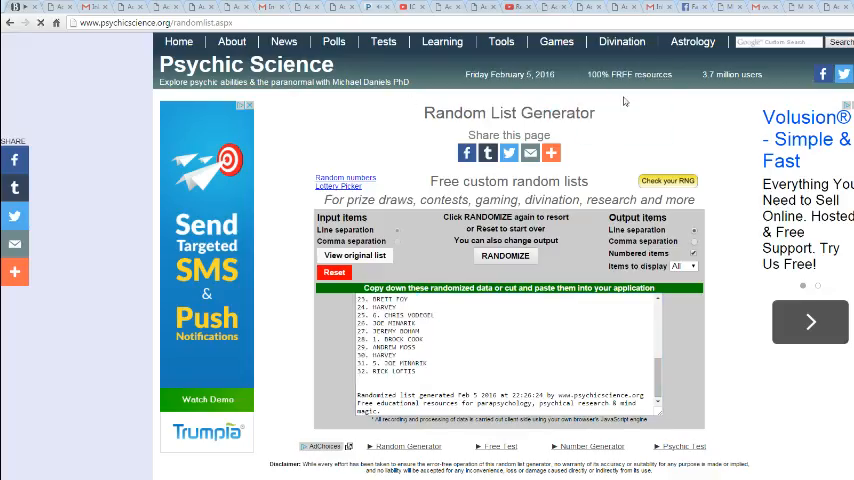
Return to the input box with the NFL team list and randomize it repeatedly.
left_click(334, 272)
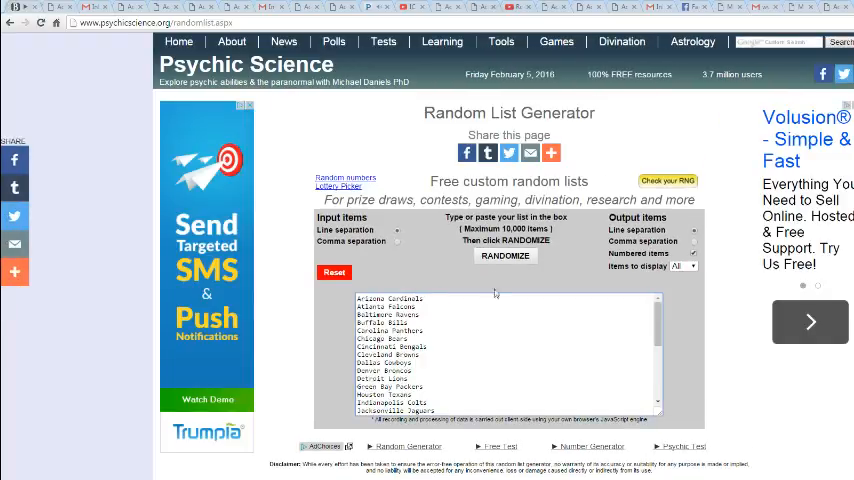
left_click(505, 255)
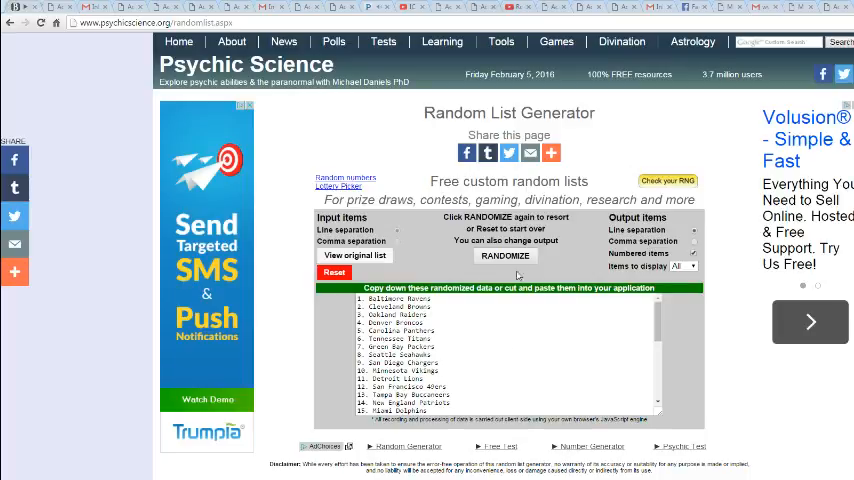
left_click(504, 255)
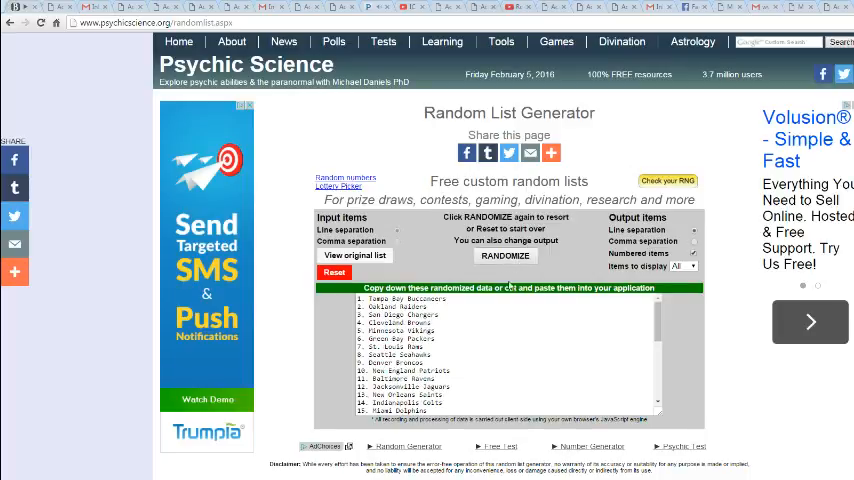
left_click(505, 255)
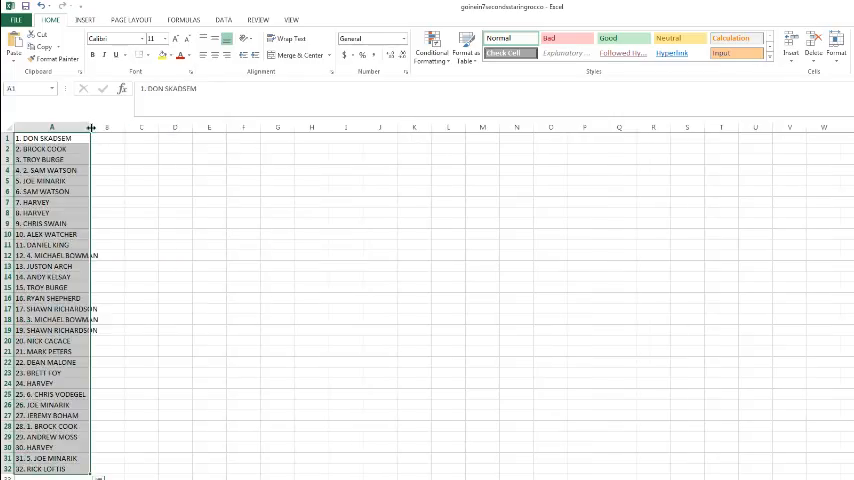
Paste the randomized teams starting at B1 and widen column B to fit them.
left_click(111, 138)
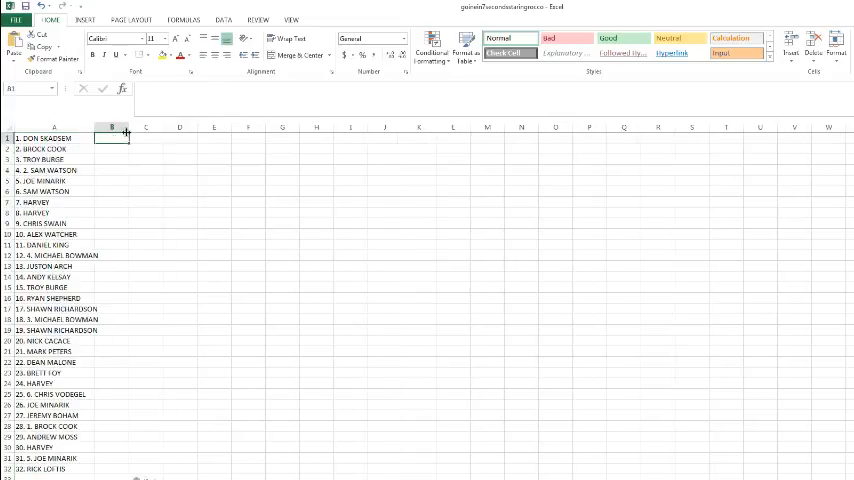
left_click_drag(130, 127, 175, 127)
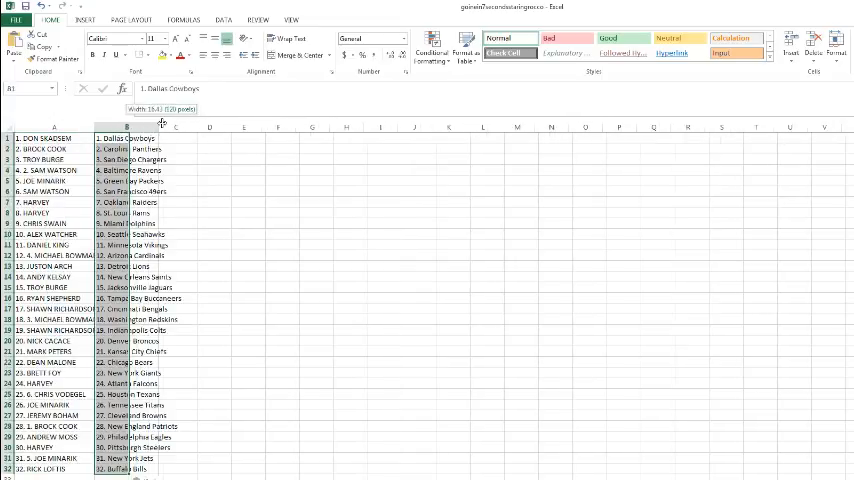